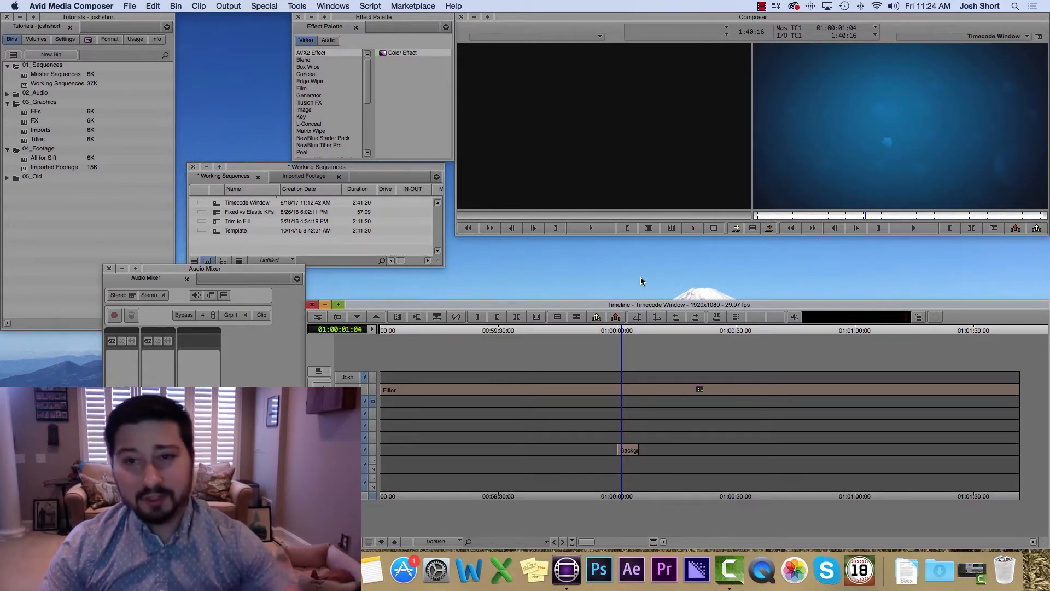
{"action": "mouse_move", "coordinate": [791, 65]}
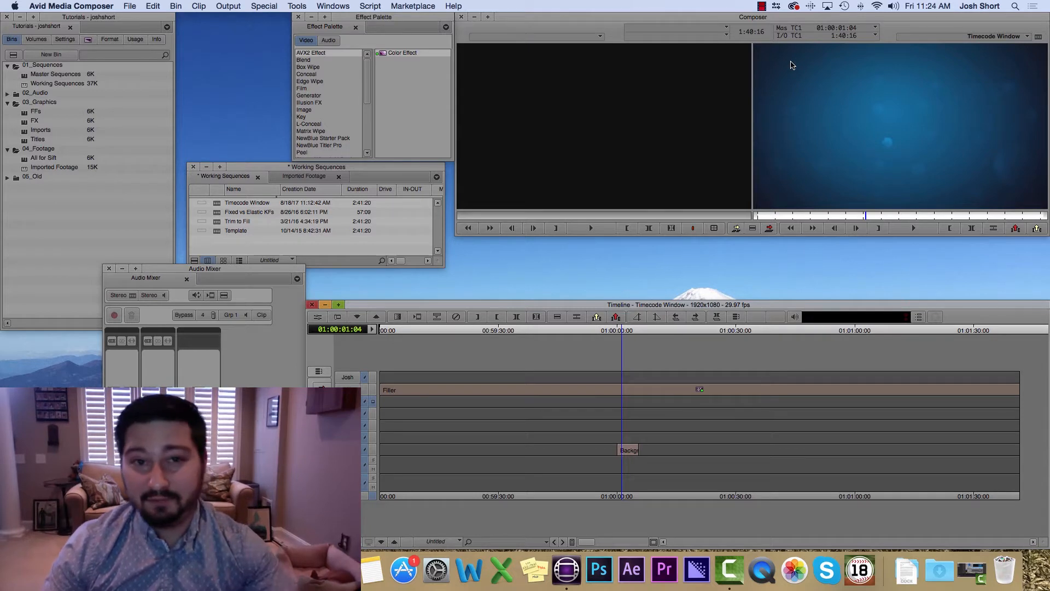
{"action": "mouse_move", "coordinate": [794, 48]}
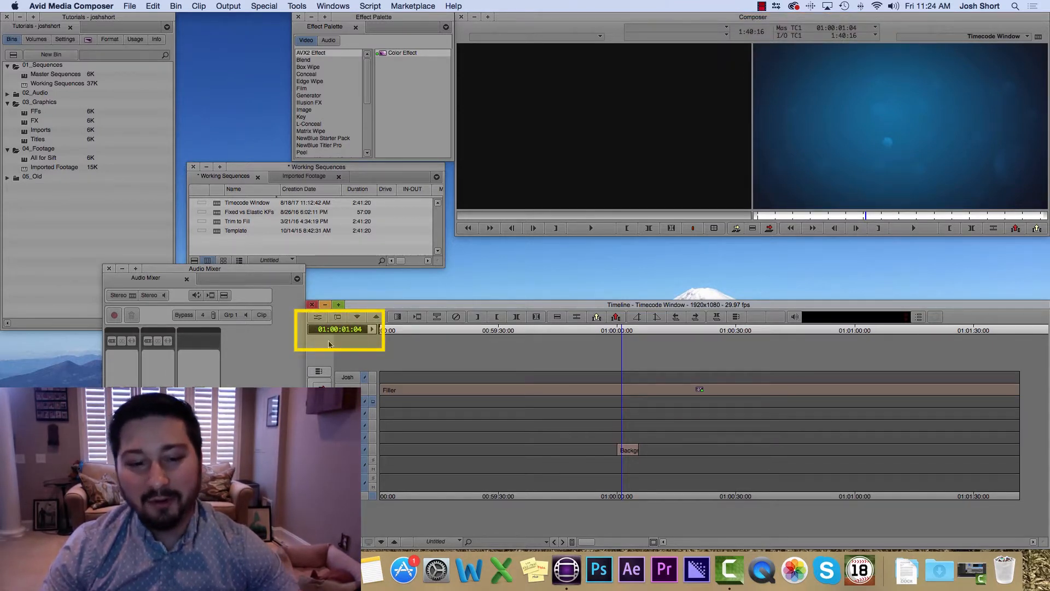
{"action": "mouse_move", "coordinate": [345, 352]}
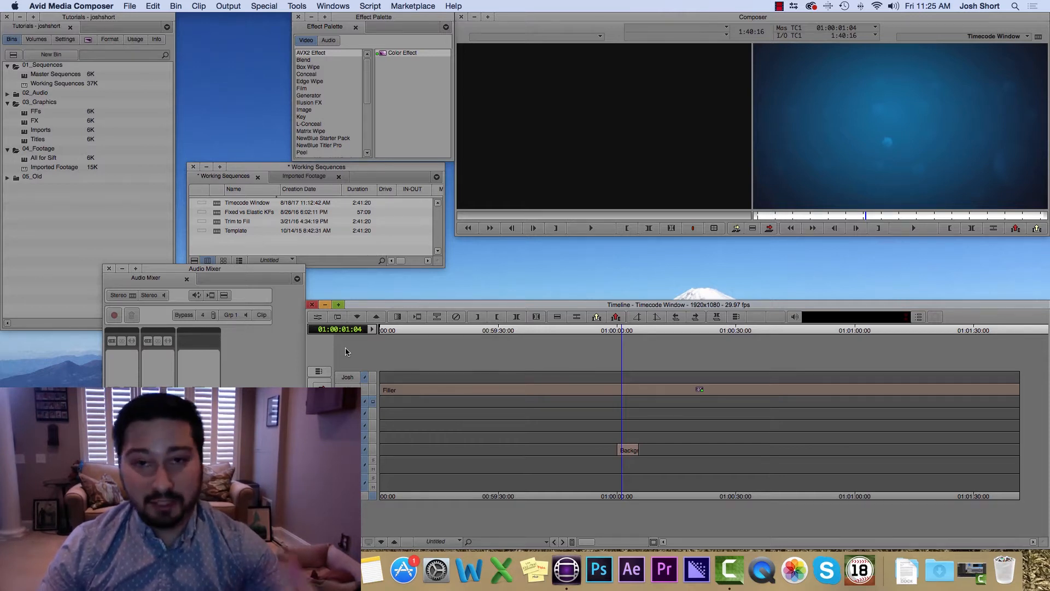
{"action": "mouse_move", "coordinate": [371, 259]}
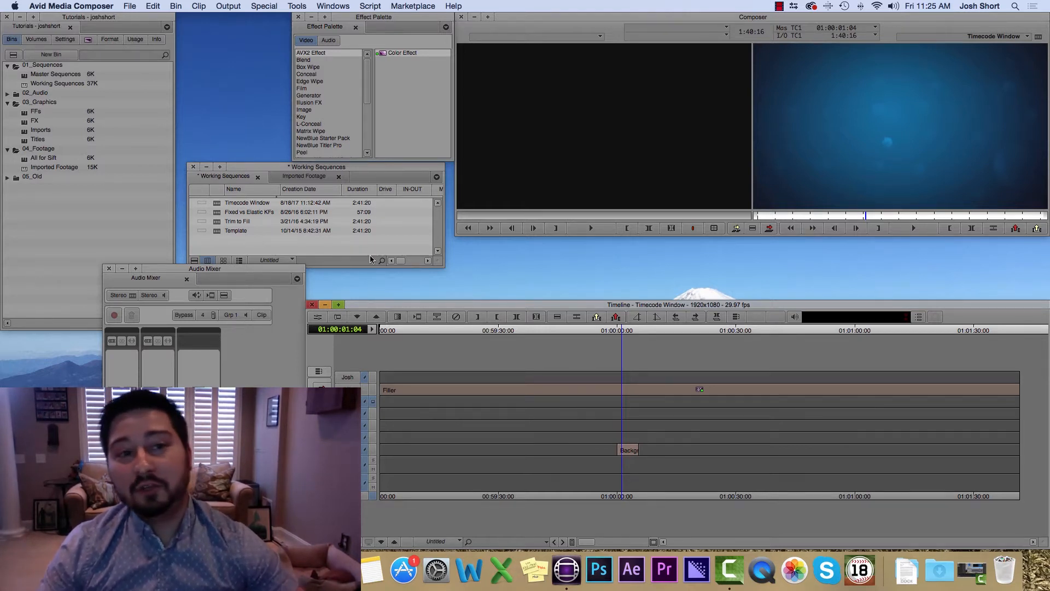
Bring up the floating Timecode window from the Tools menu.
{"action": "left_click", "coordinate": [296, 6]}
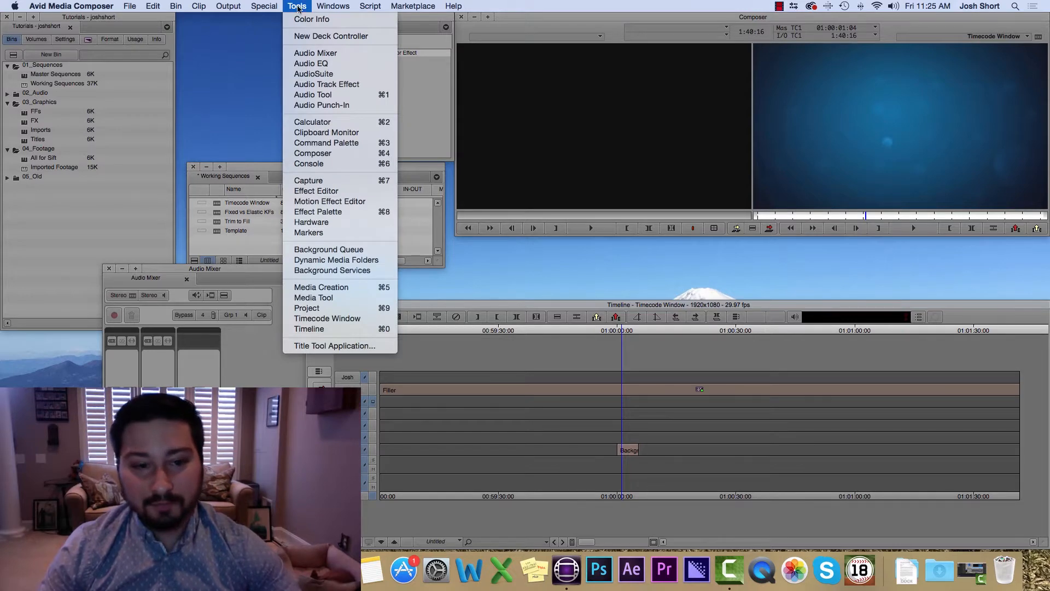
{"action": "mouse_move", "coordinate": [327, 318]}
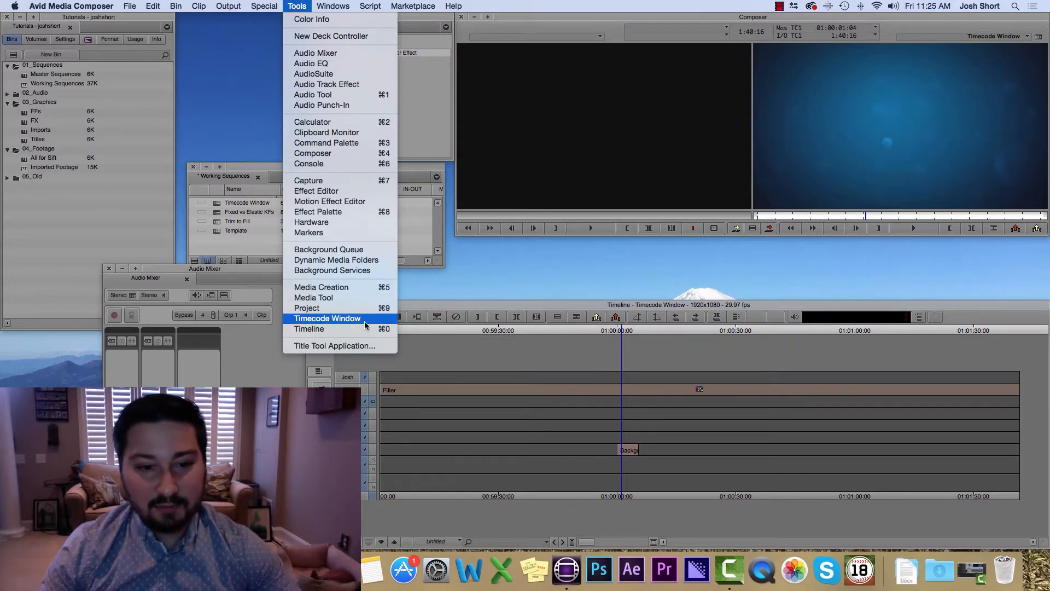
{"action": "left_click", "coordinate": [327, 318]}
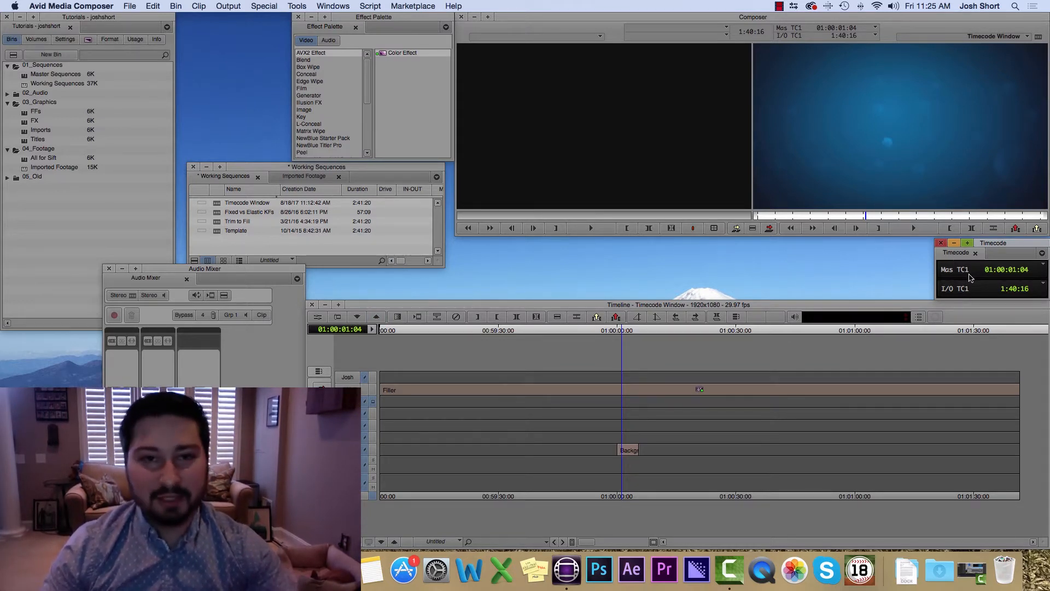
{"action": "mouse_move", "coordinate": [519, 305]}
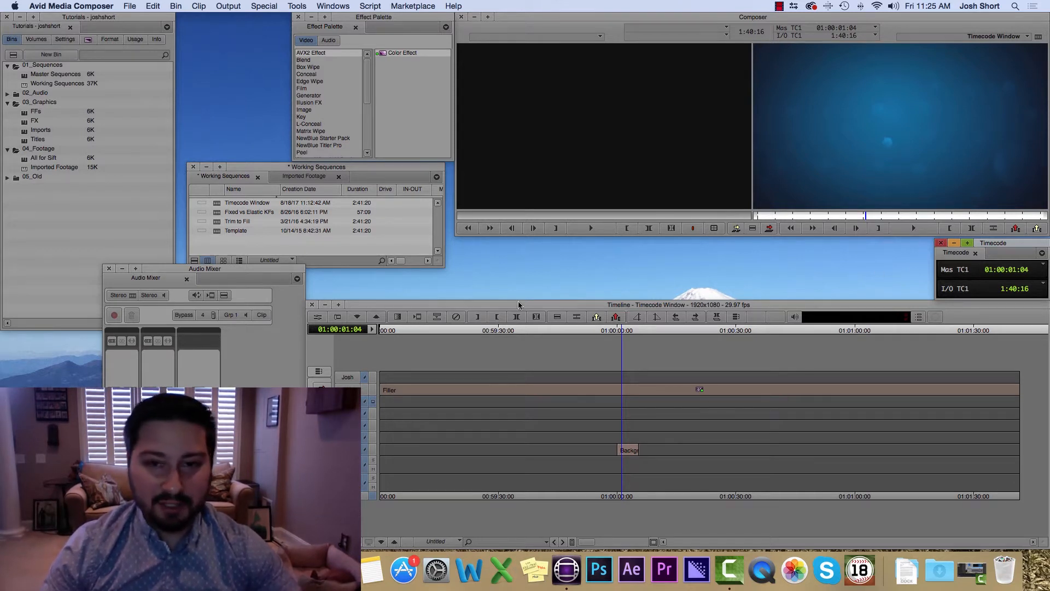
{"action": "mouse_move", "coordinate": [671, 129]}
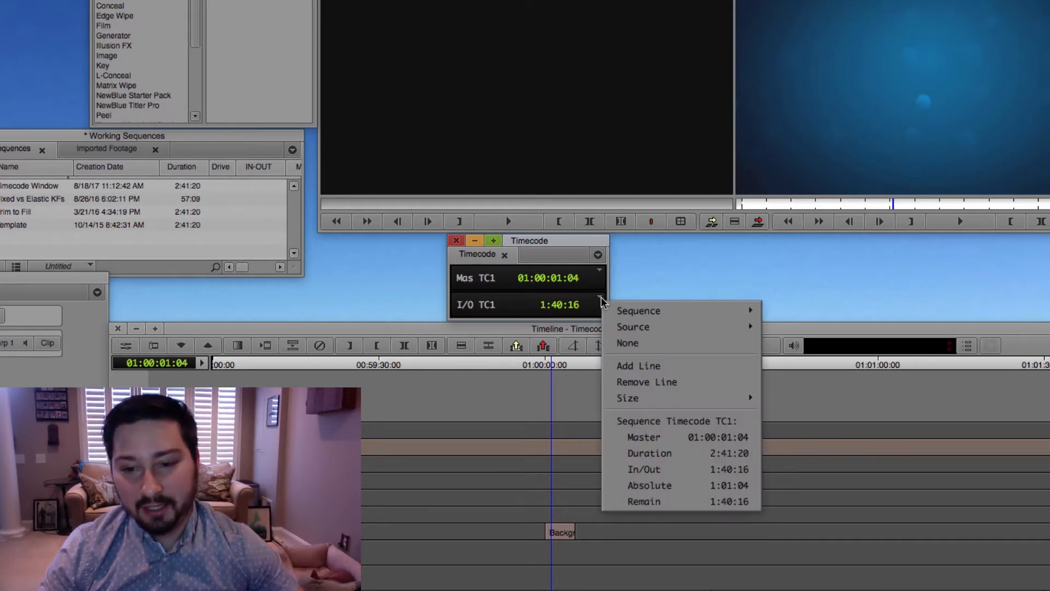
Remove the I/O TC1 line, leaving only Mas TC1.
{"action": "left_click", "coordinate": [645, 381]}
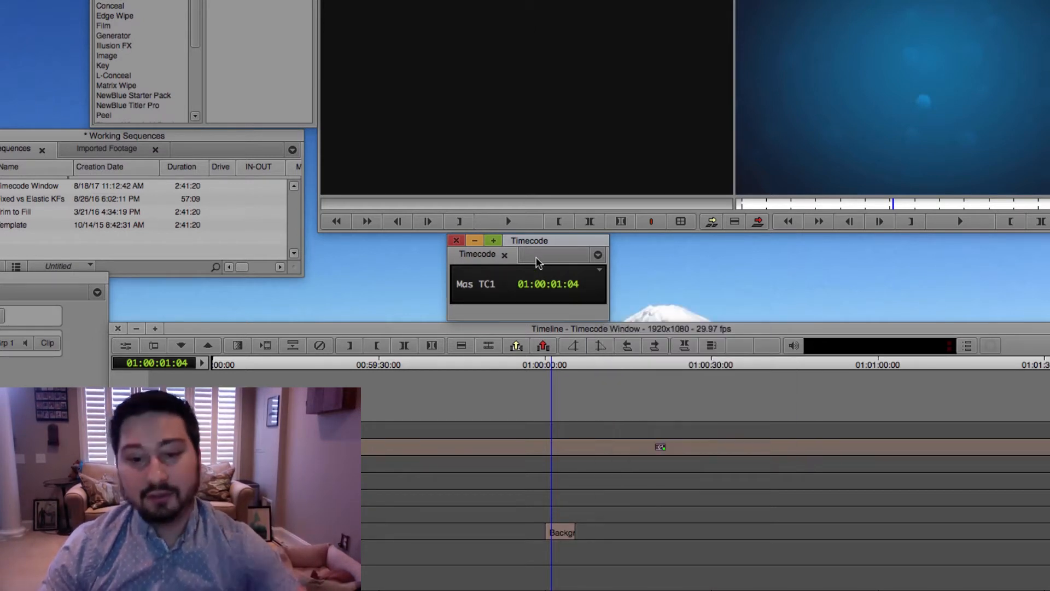
{"action": "mouse_move", "coordinate": [526, 284]}
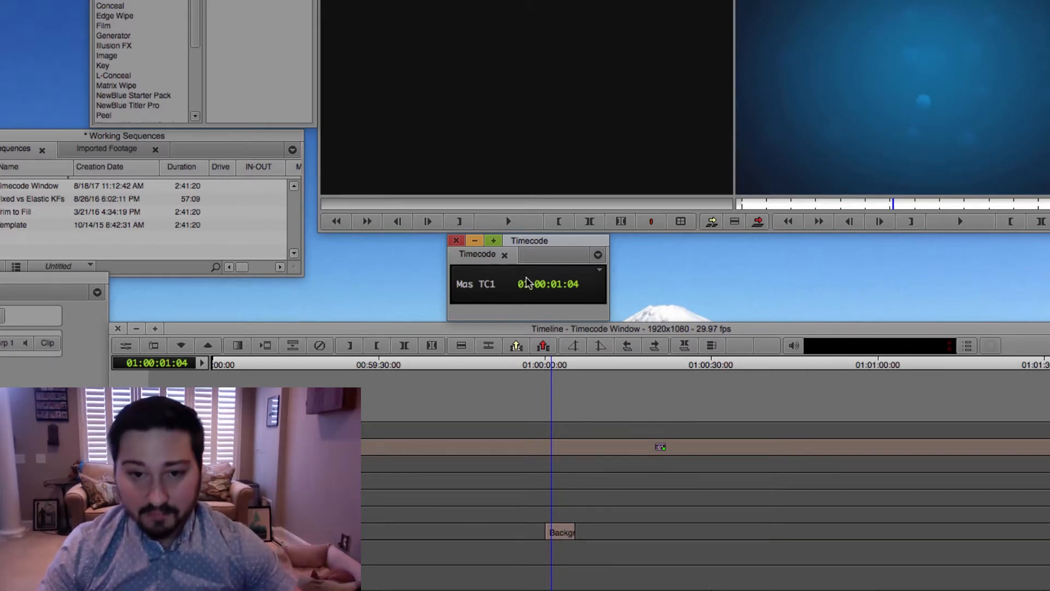
{"action": "mouse_move", "coordinate": [480, 293]}
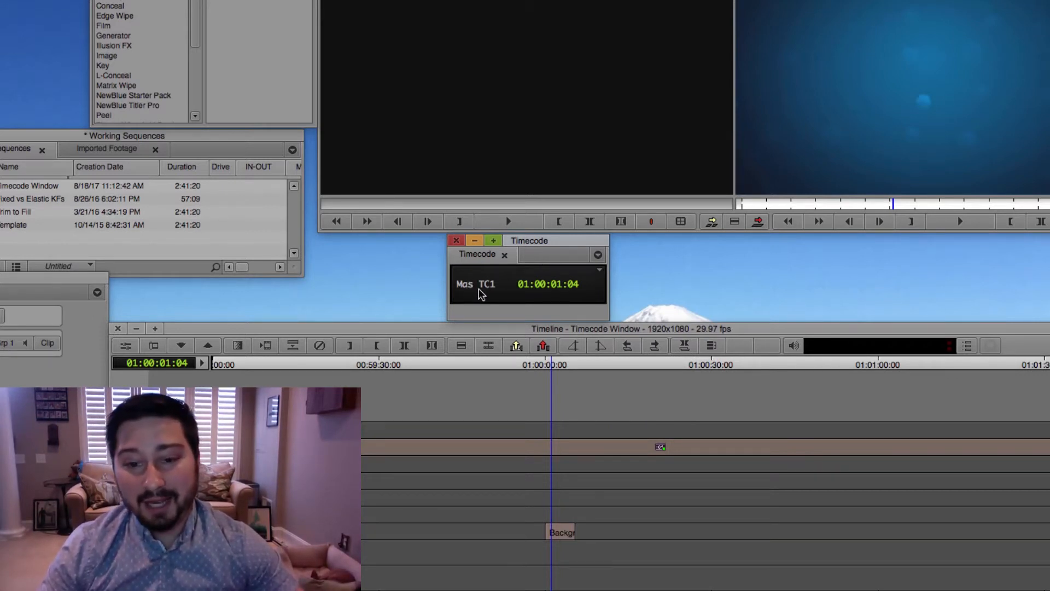
{"action": "mouse_move", "coordinate": [543, 295]}
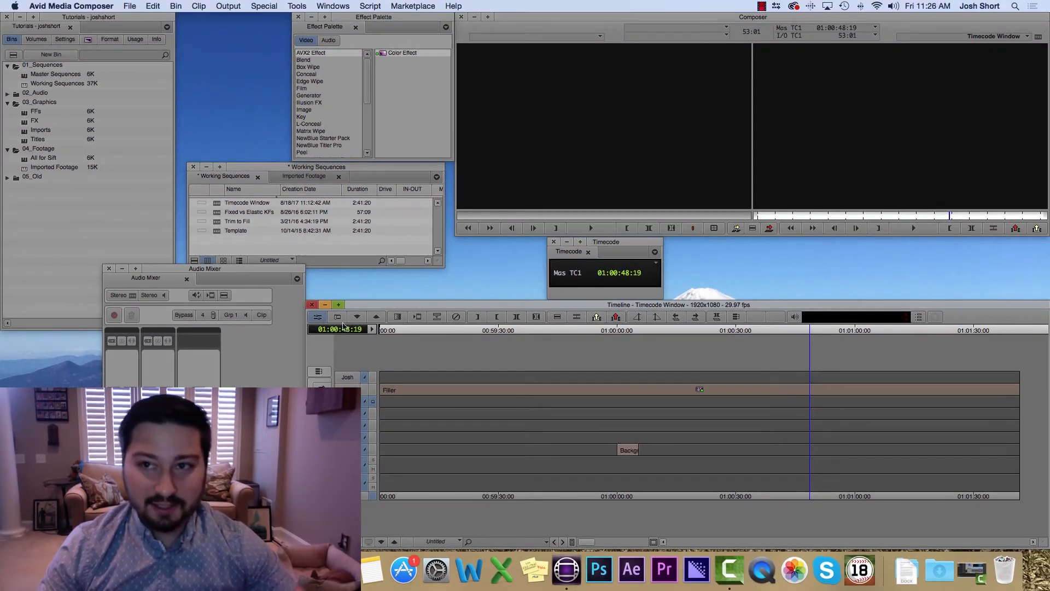
{"action": "mouse_move", "coordinate": [564, 289]}
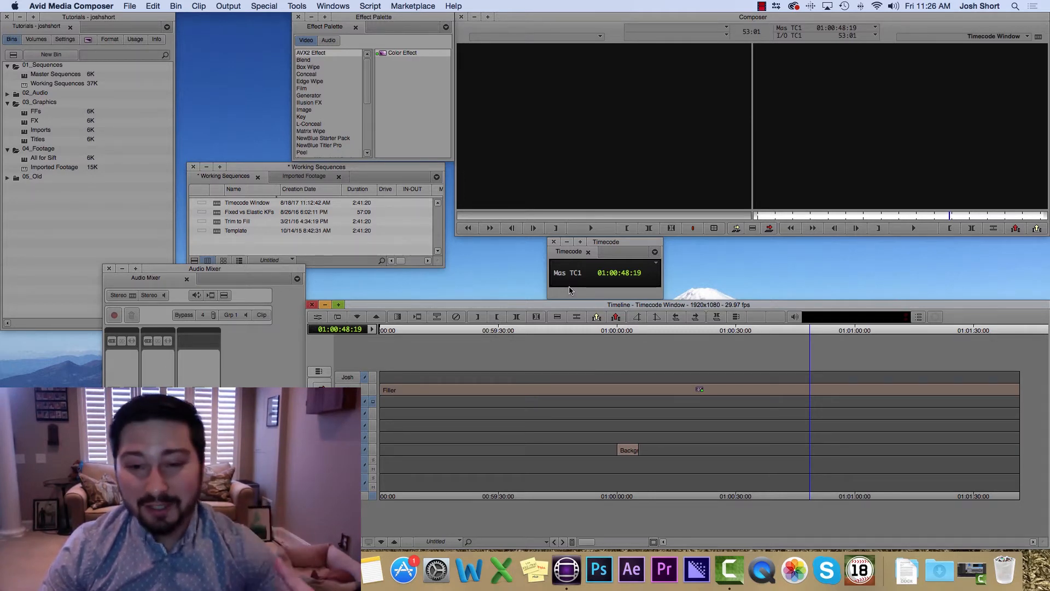
{"action": "mouse_move", "coordinate": [579, 275]}
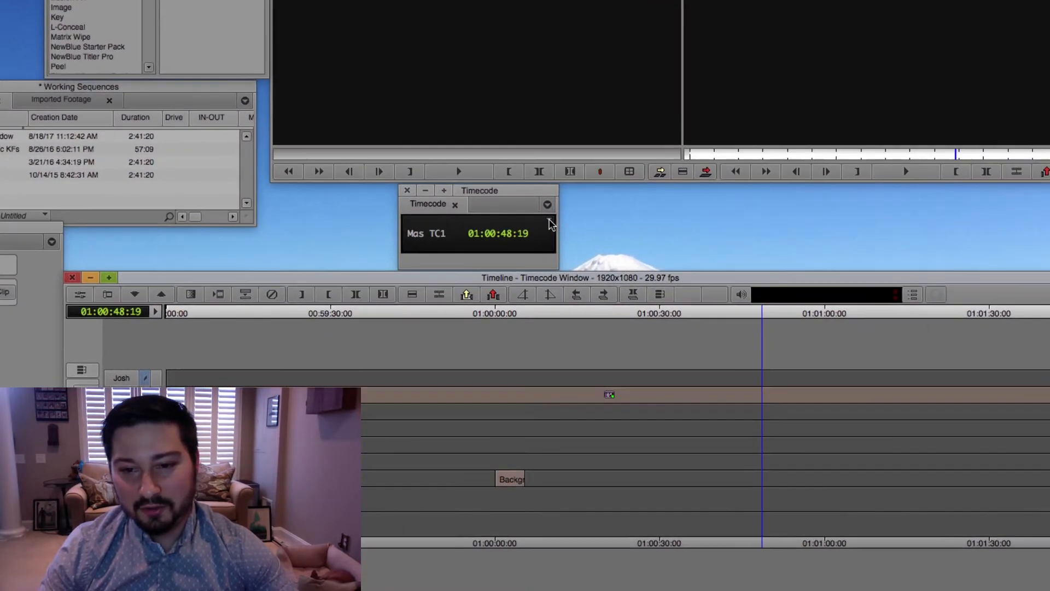
Set the Timecode window text size to 15 and add a second line showing Rem 53:01.
{"action": "left_click", "coordinate": [546, 202]}
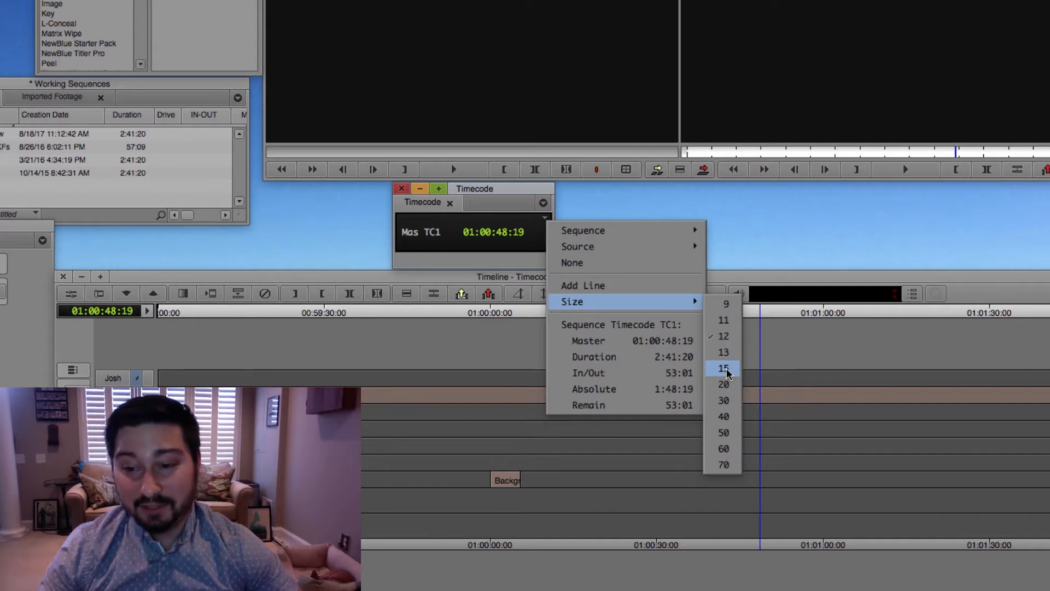
{"action": "mouse_move", "coordinate": [722, 374]}
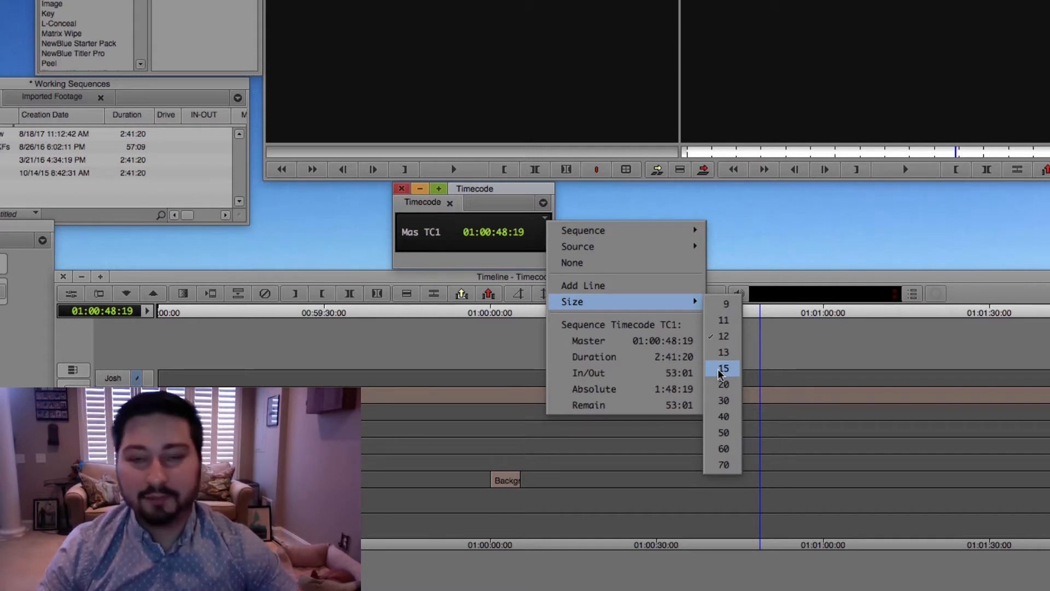
{"action": "left_click", "coordinate": [722, 368]}
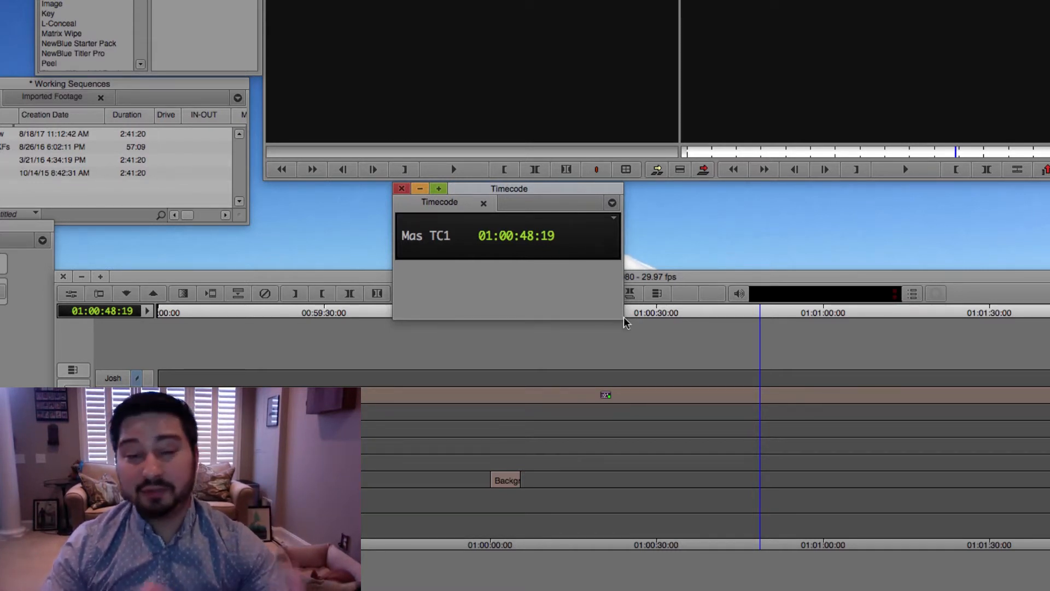
{"action": "mouse_move", "coordinate": [612, 223]}
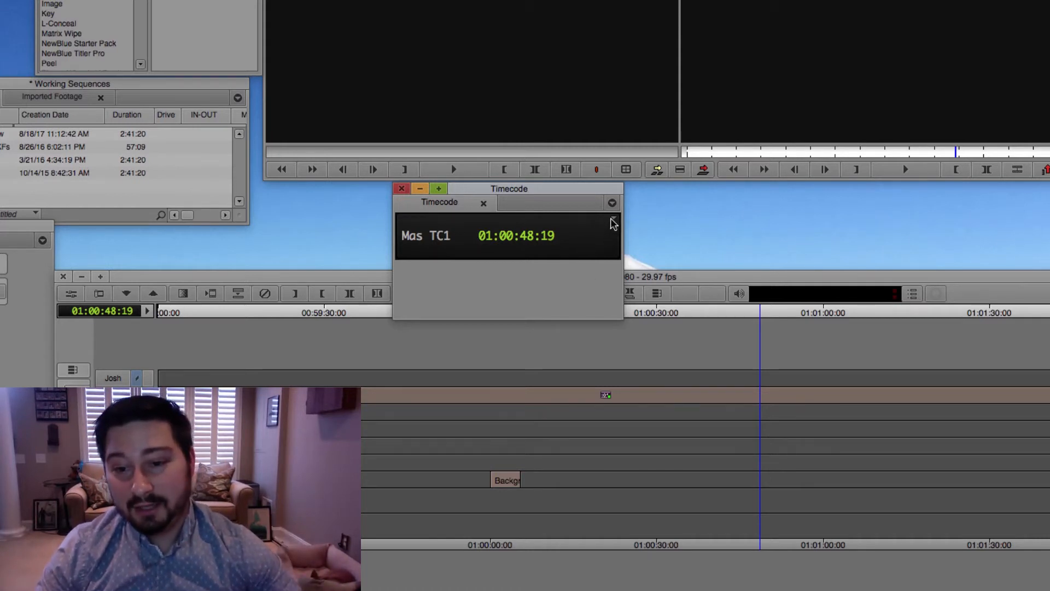
{"action": "left_click", "coordinate": [610, 203]}
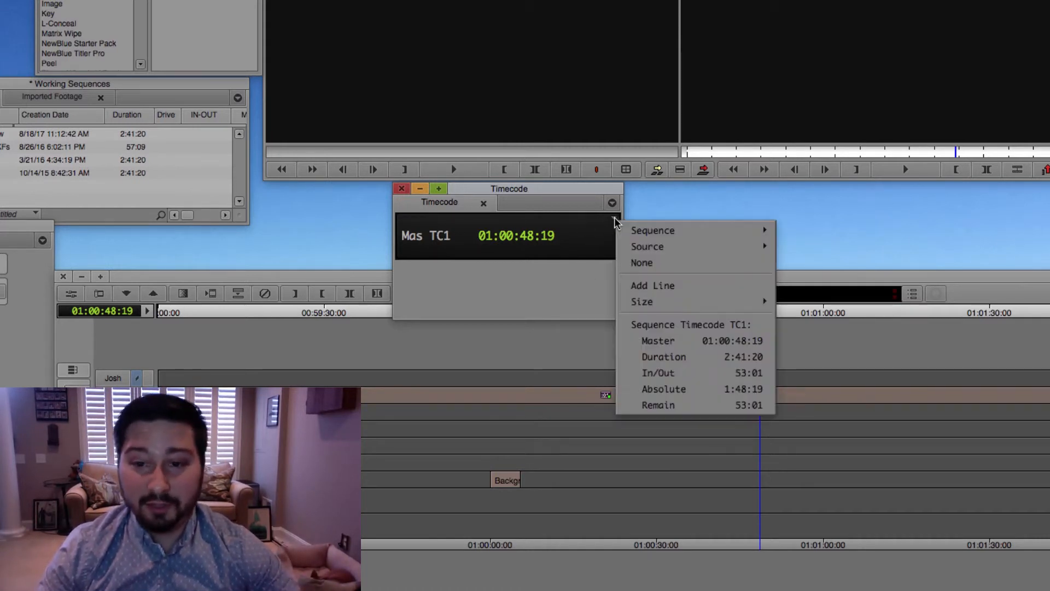
{"action": "mouse_move", "coordinate": [676, 286]}
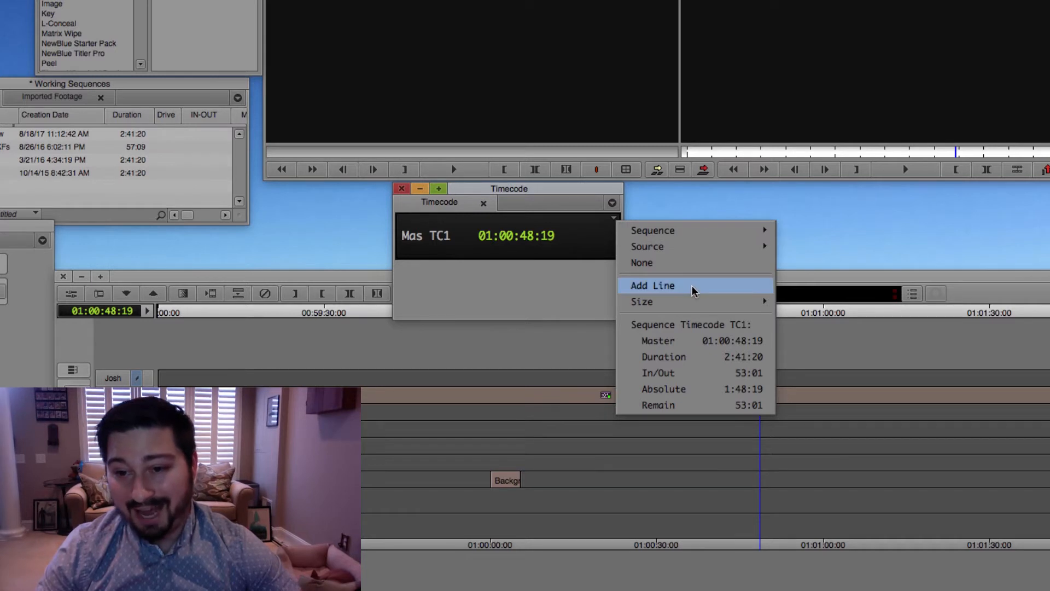
{"action": "left_click", "coordinate": [651, 285]}
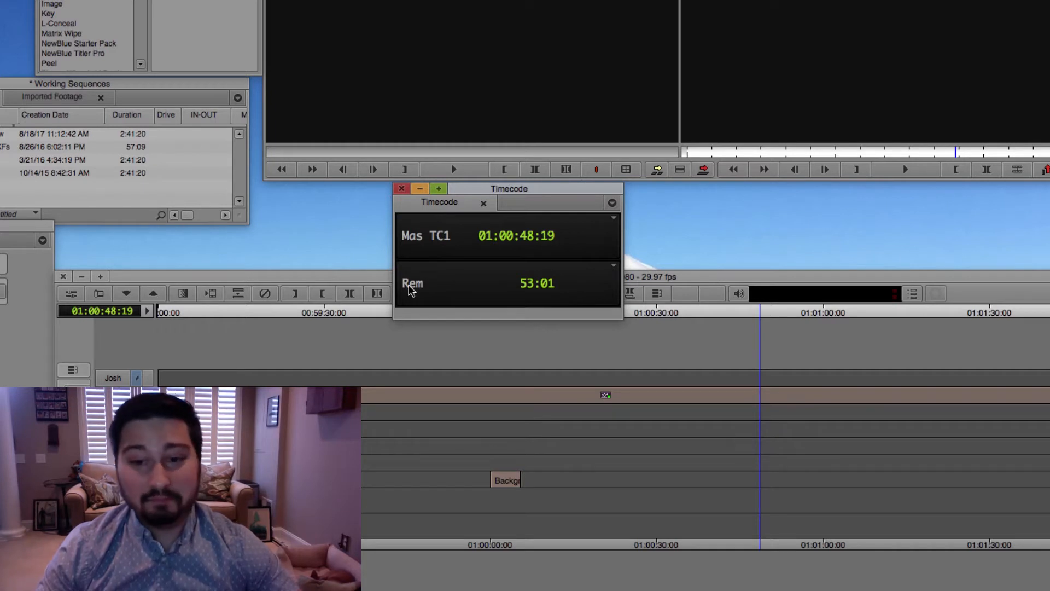
{"action": "mouse_move", "coordinate": [468, 287]}
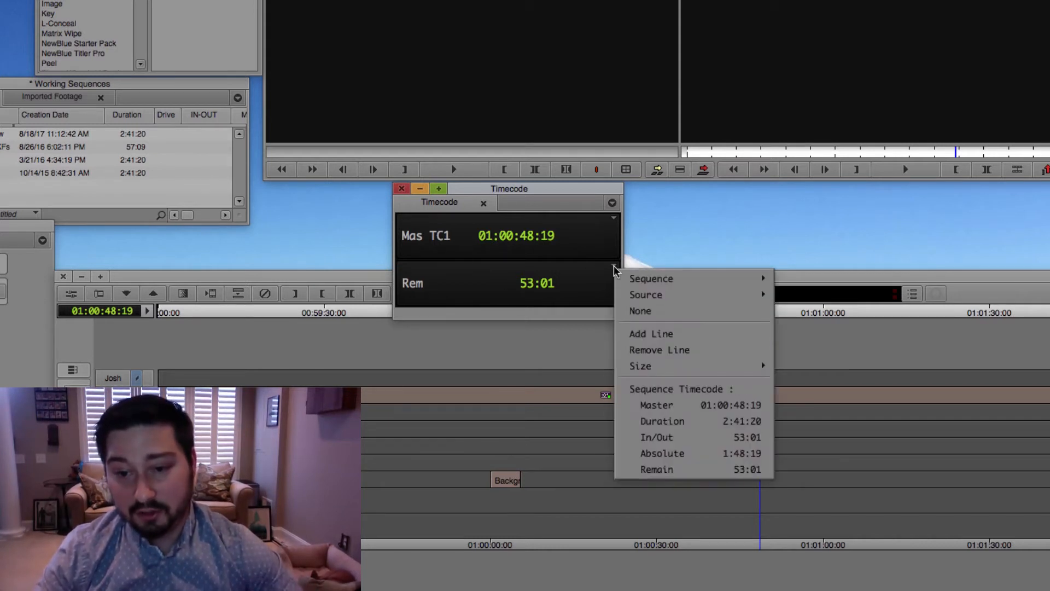
{"action": "mouse_move", "coordinate": [650, 278]}
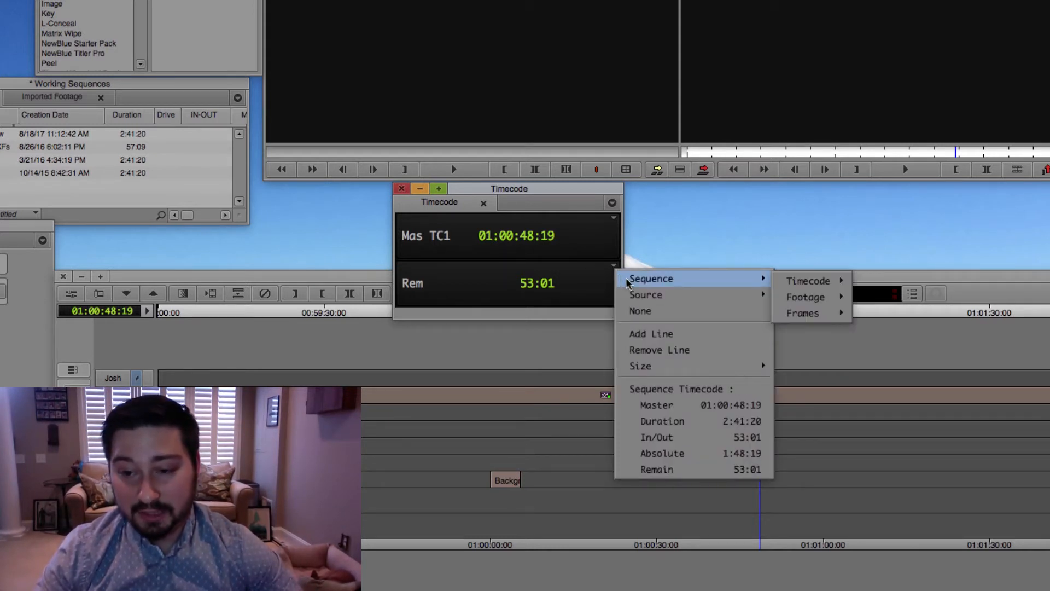
{"action": "mouse_move", "coordinate": [809, 281]}
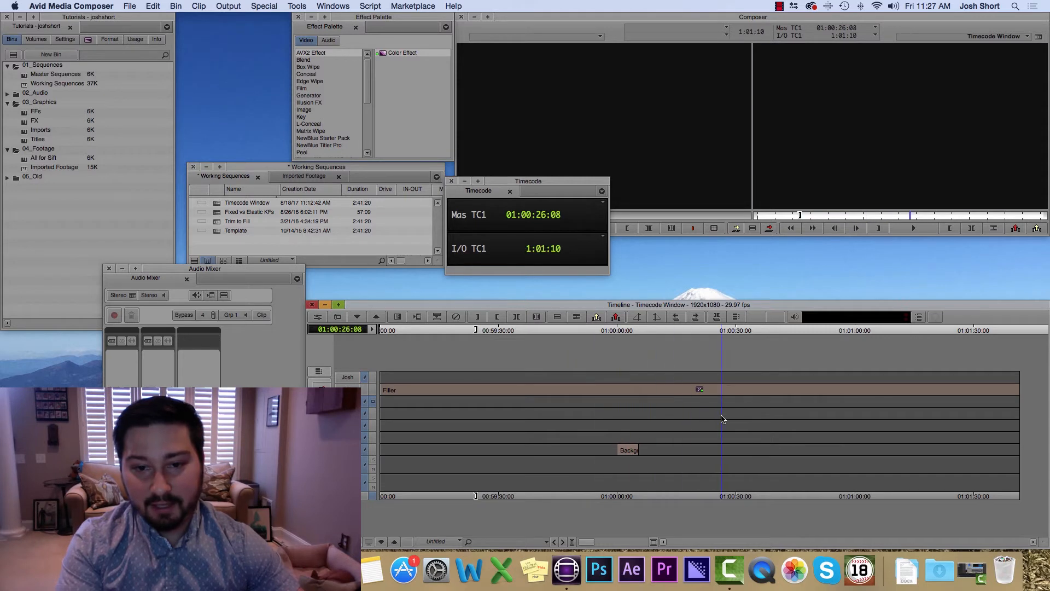
Set the second line to Sequence > Timecode > TC1 > I/O, reading 2:00.
{"action": "left_click", "coordinate": [590, 439]}
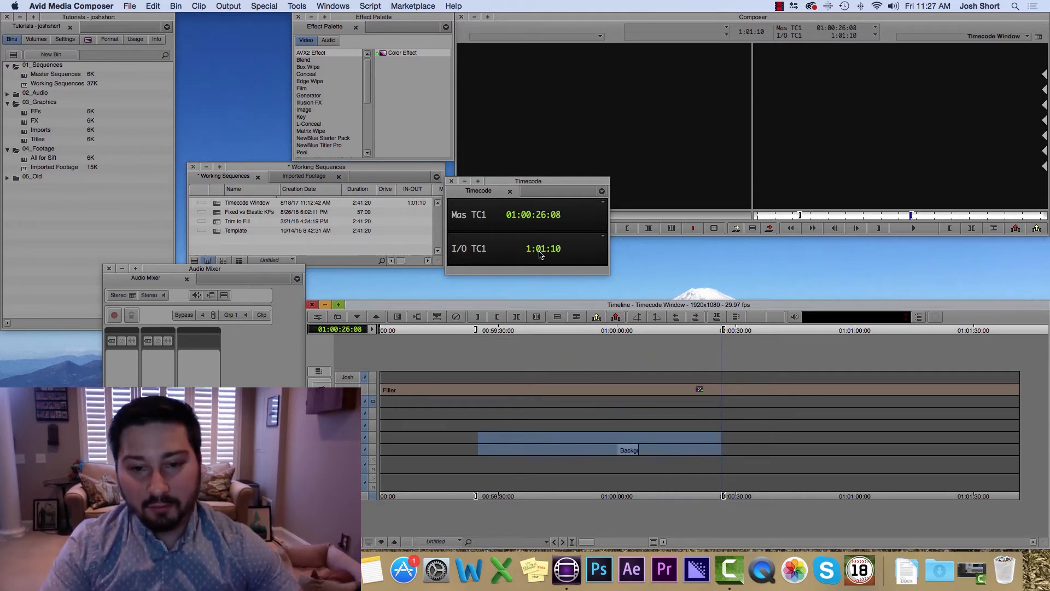
{"action": "mouse_move", "coordinate": [564, 255]}
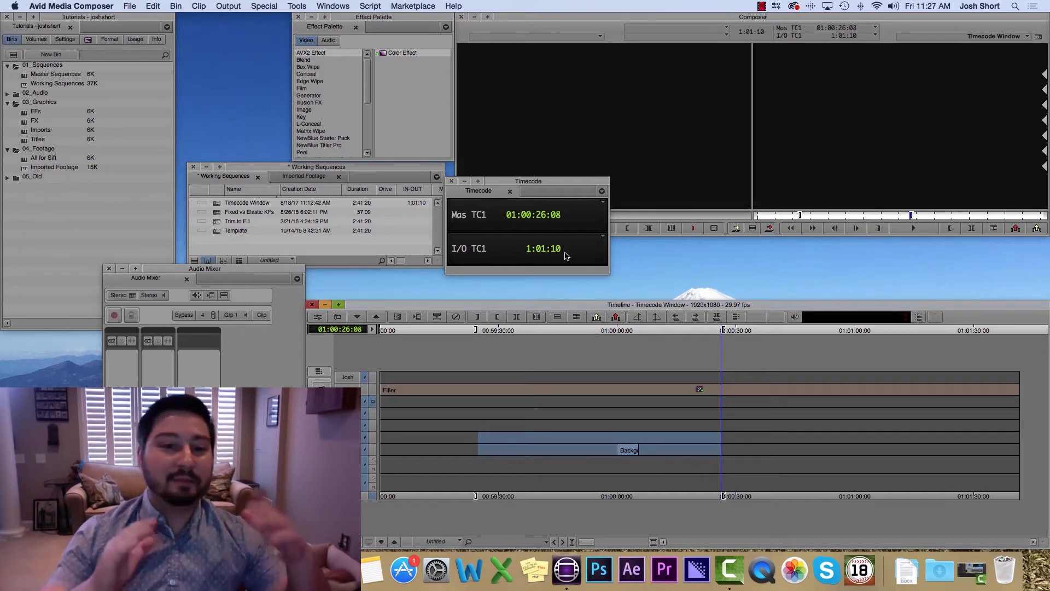
{"action": "left_click", "coordinate": [660, 434]}
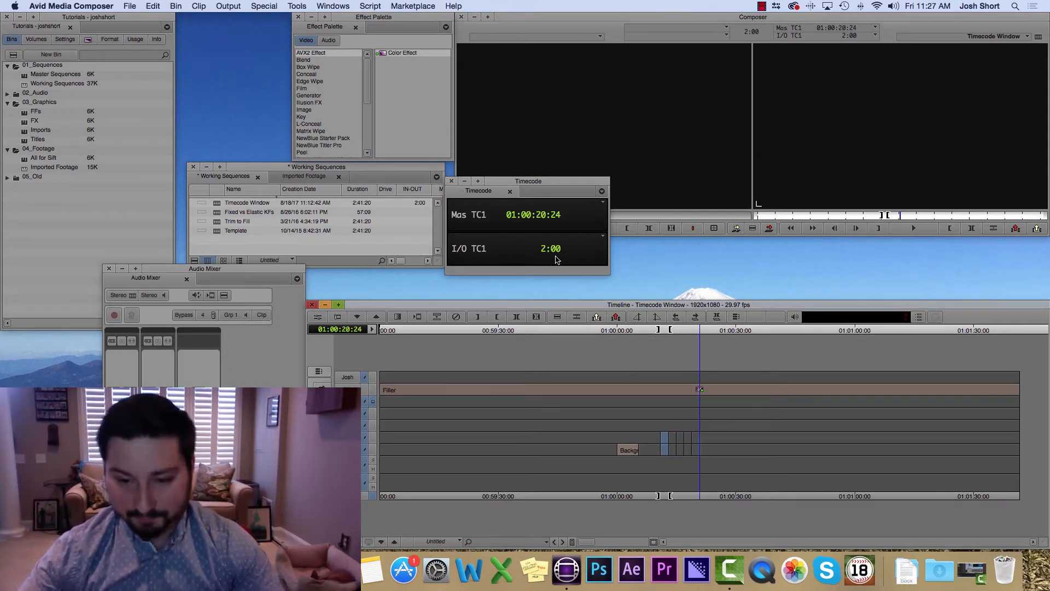
{"action": "mouse_move", "coordinate": [558, 261]}
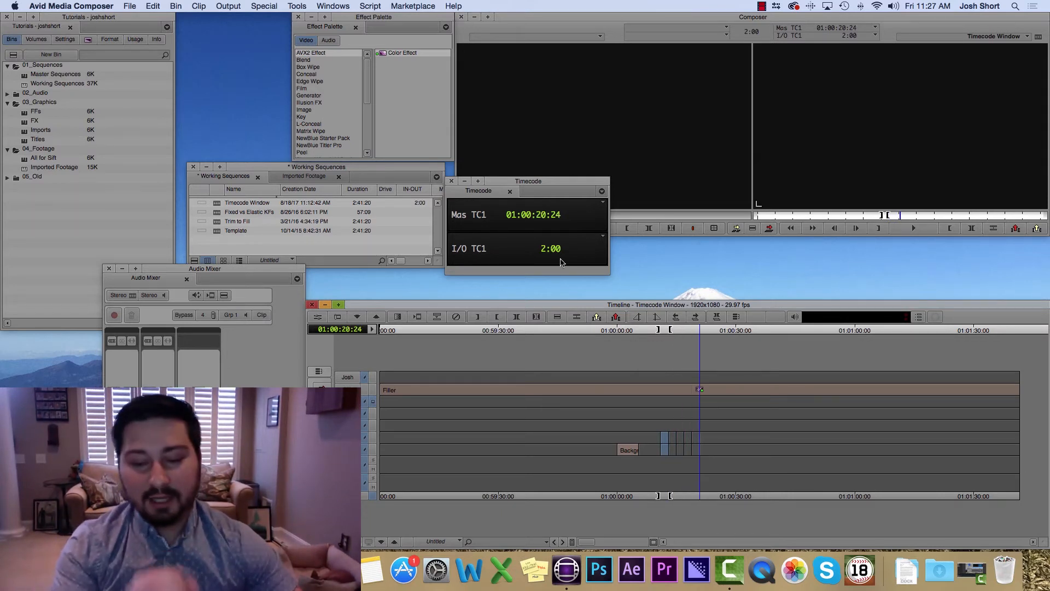
{"action": "mouse_move", "coordinate": [534, 272]}
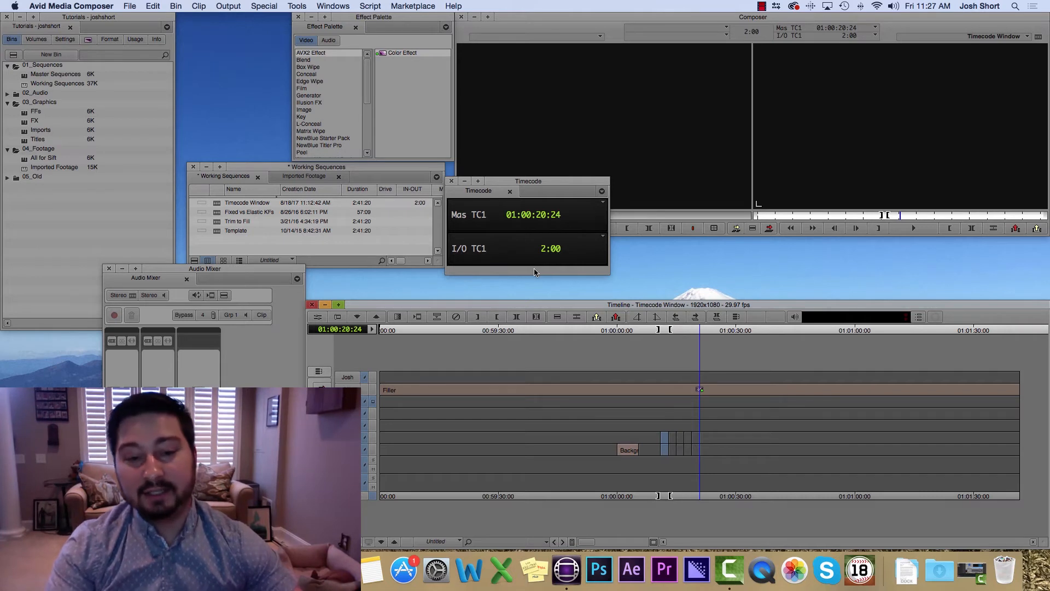
{"action": "mouse_move", "coordinate": [606, 239]}
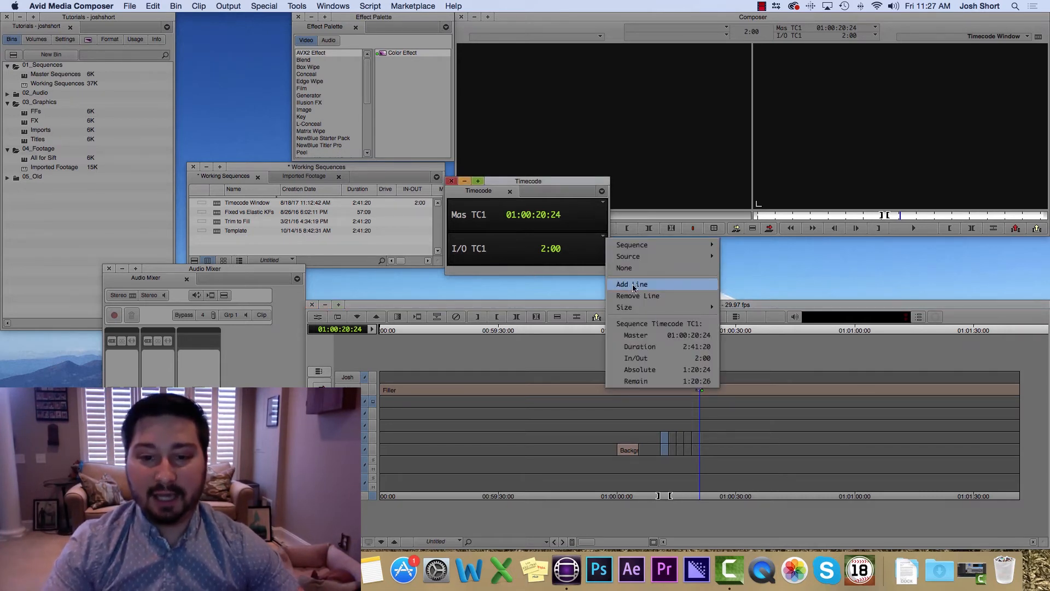
Add a third line set to Dur TC1 reading 2:41:20 and park at the sequence start.
{"action": "left_click", "coordinate": [631, 283]}
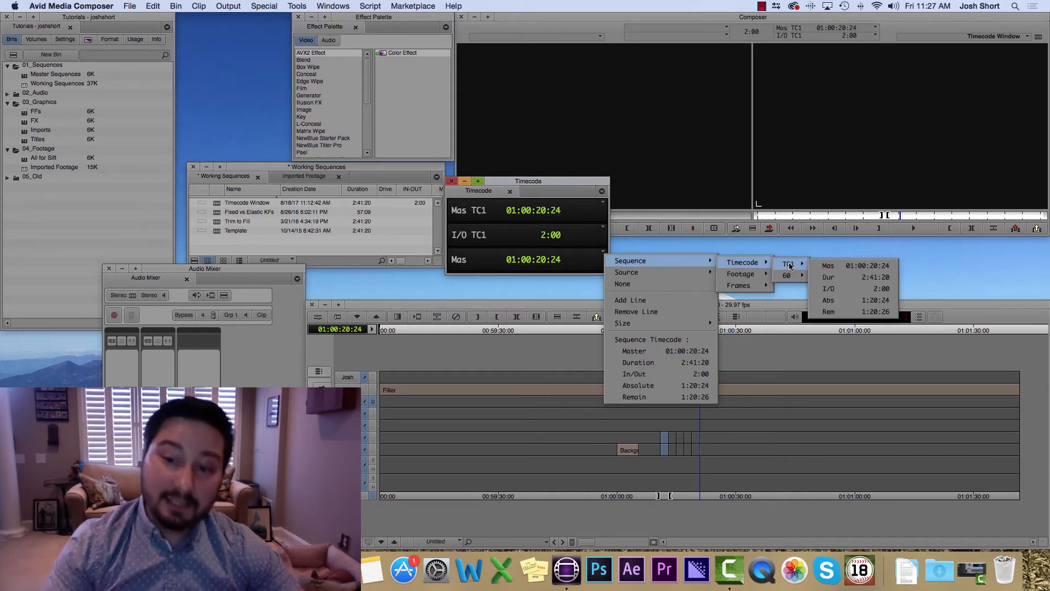
{"action": "mouse_move", "coordinate": [833, 276]}
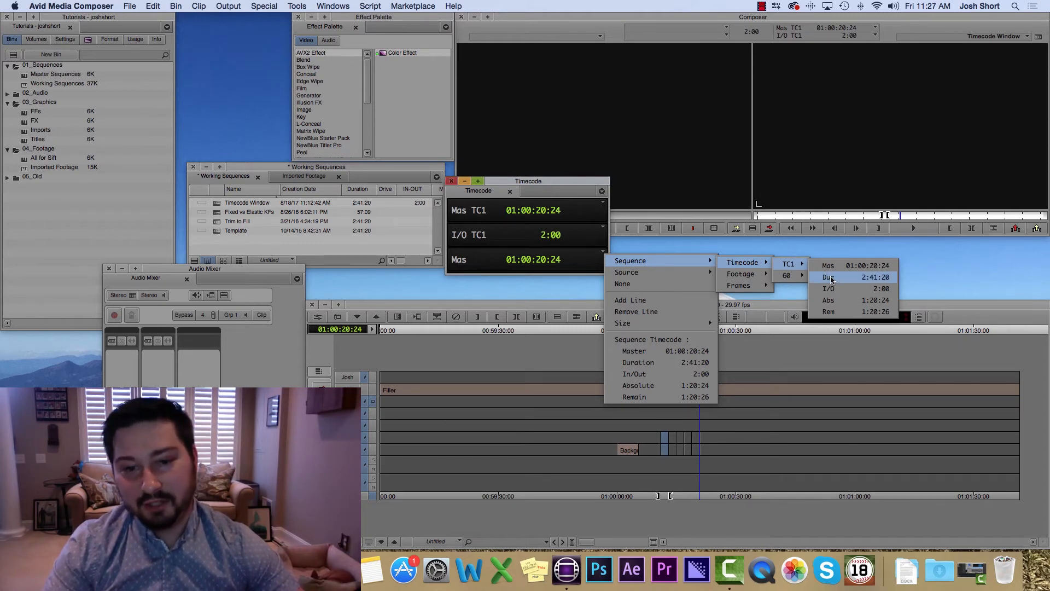
{"action": "left_click", "coordinate": [838, 277]}
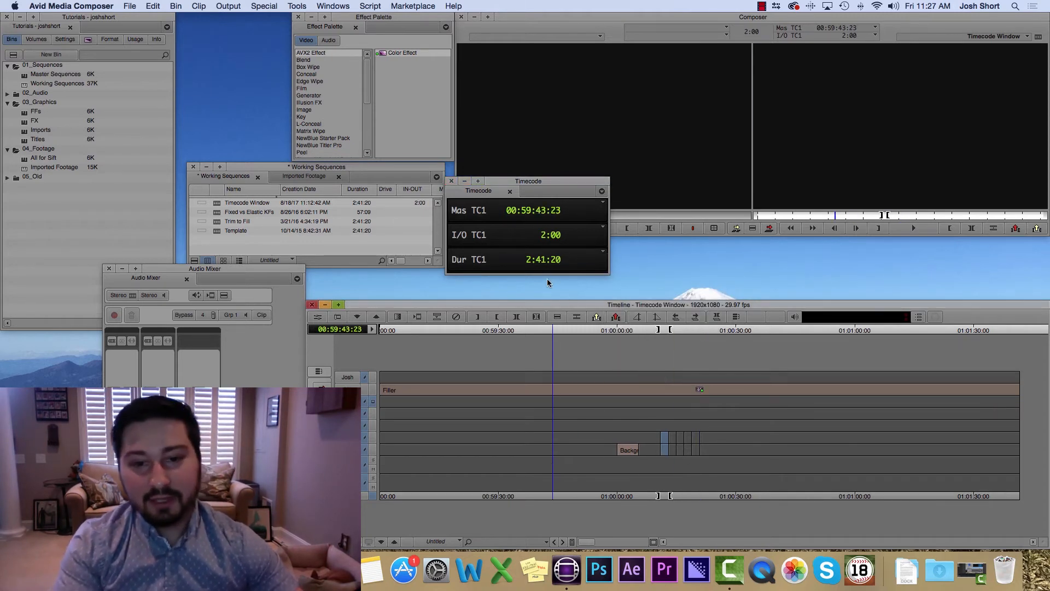
{"action": "mouse_move", "coordinate": [571, 274]}
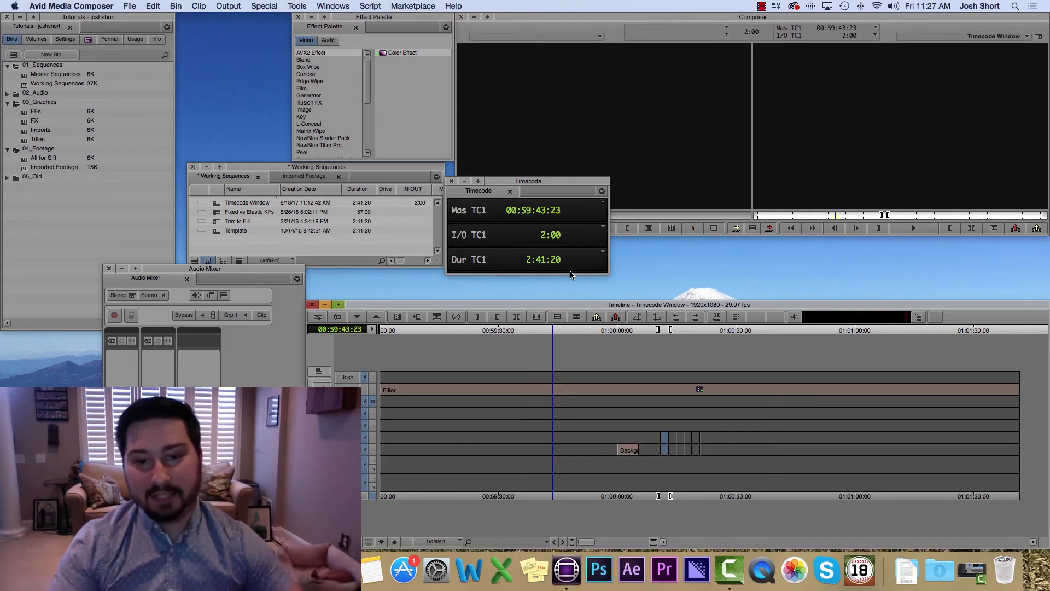
{"action": "left_click", "coordinate": [382, 329]}
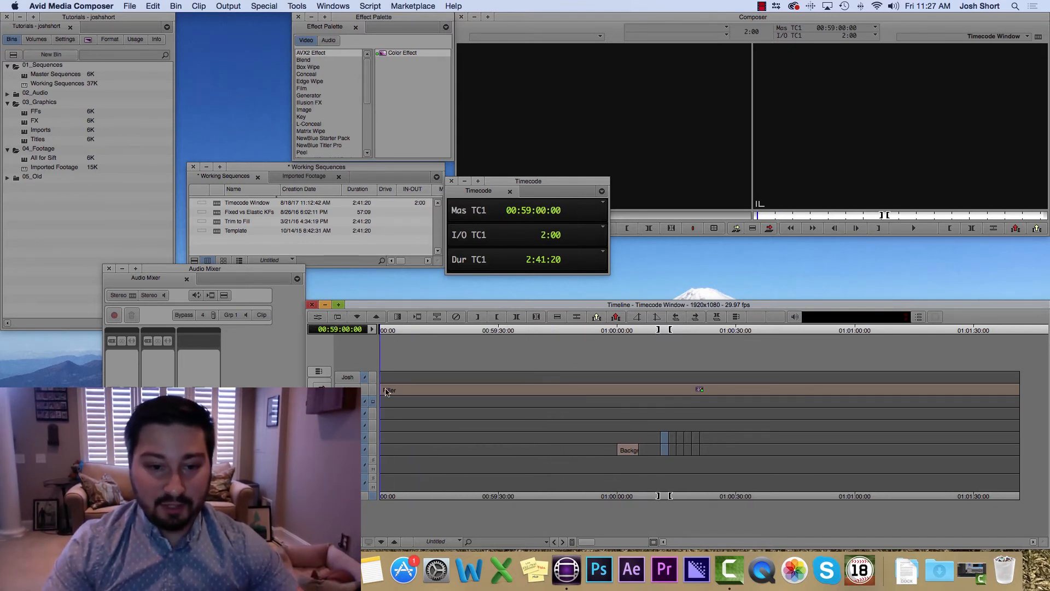
{"action": "mouse_move", "coordinate": [588, 343]}
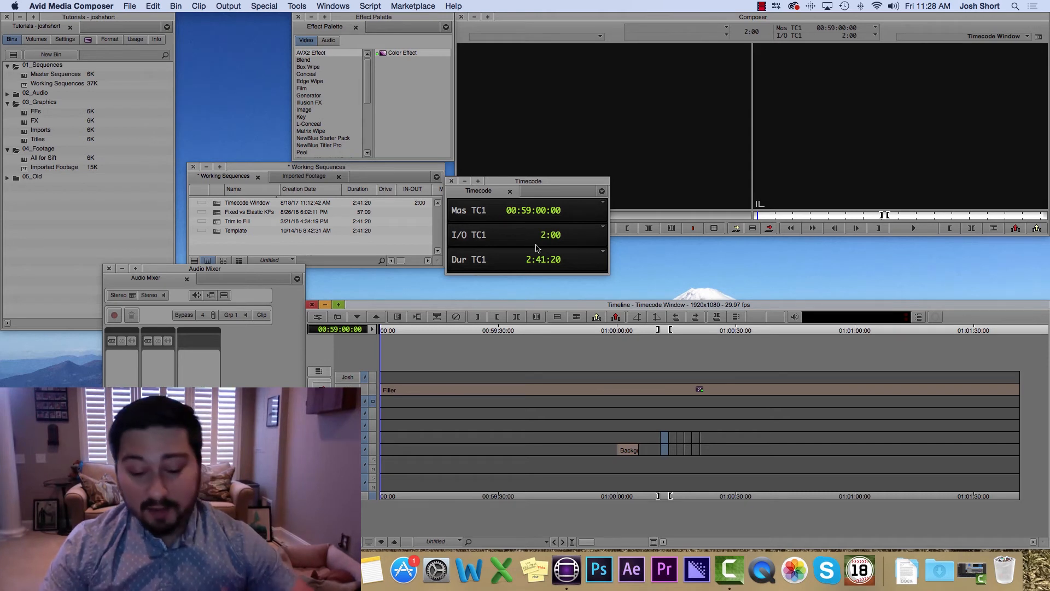
{"action": "mouse_move", "coordinate": [597, 227]}
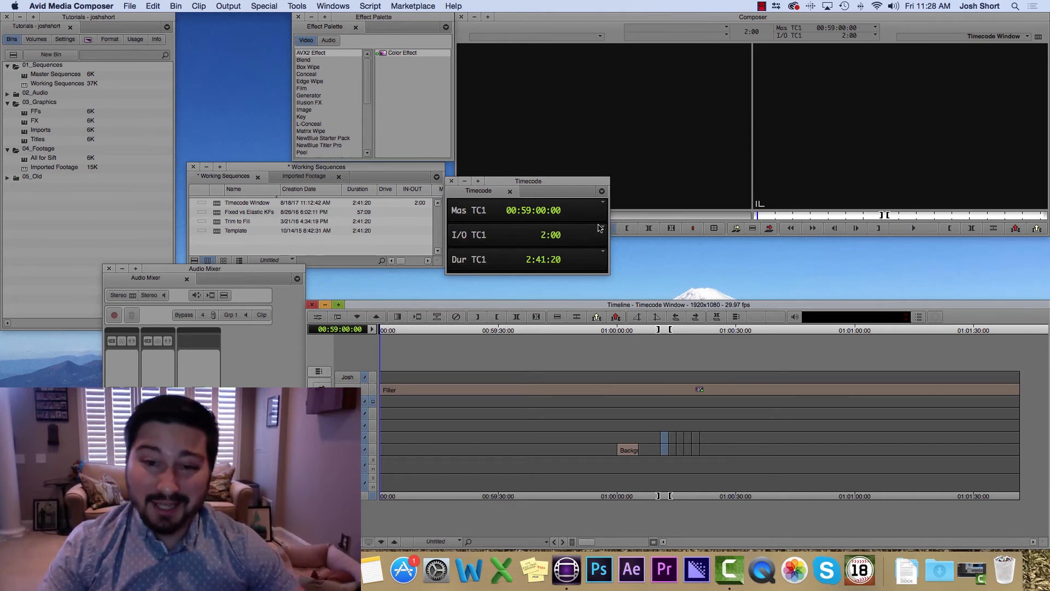
{"action": "mouse_move", "coordinate": [603, 249]}
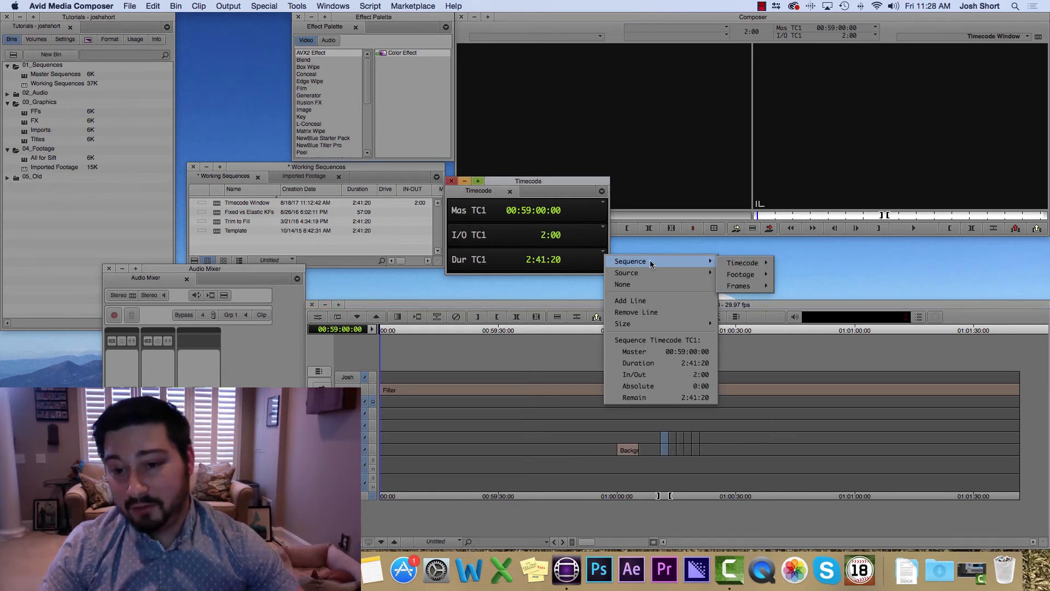
Set the third line to Source V1 TC1 and park over the Background clip, reading 00;00;05;13.
{"action": "left_click", "coordinate": [740, 274]}
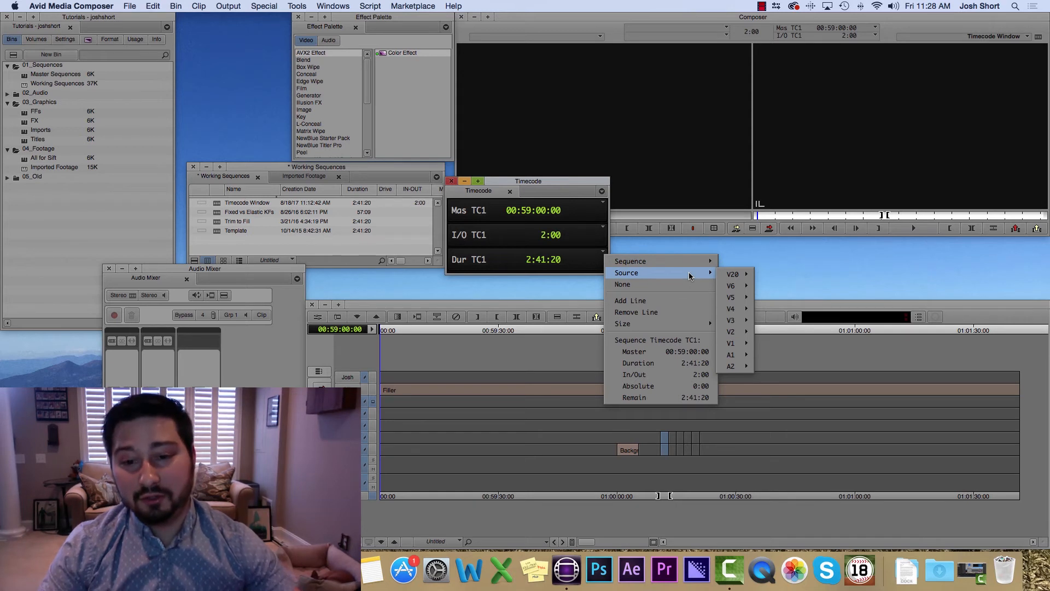
{"action": "mouse_move", "coordinate": [731, 342]}
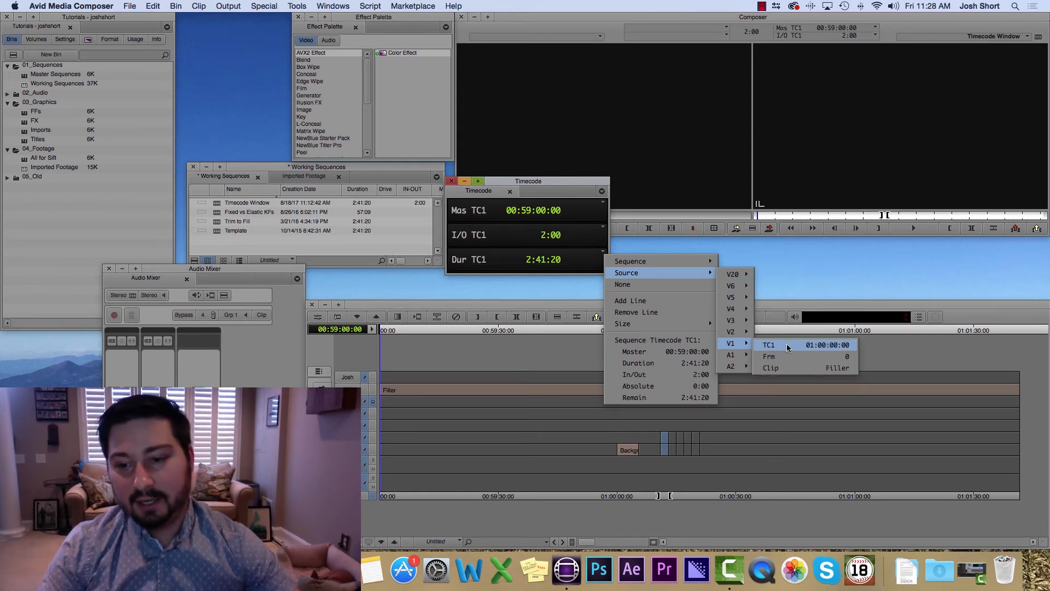
{"action": "left_click", "coordinate": [768, 344]}
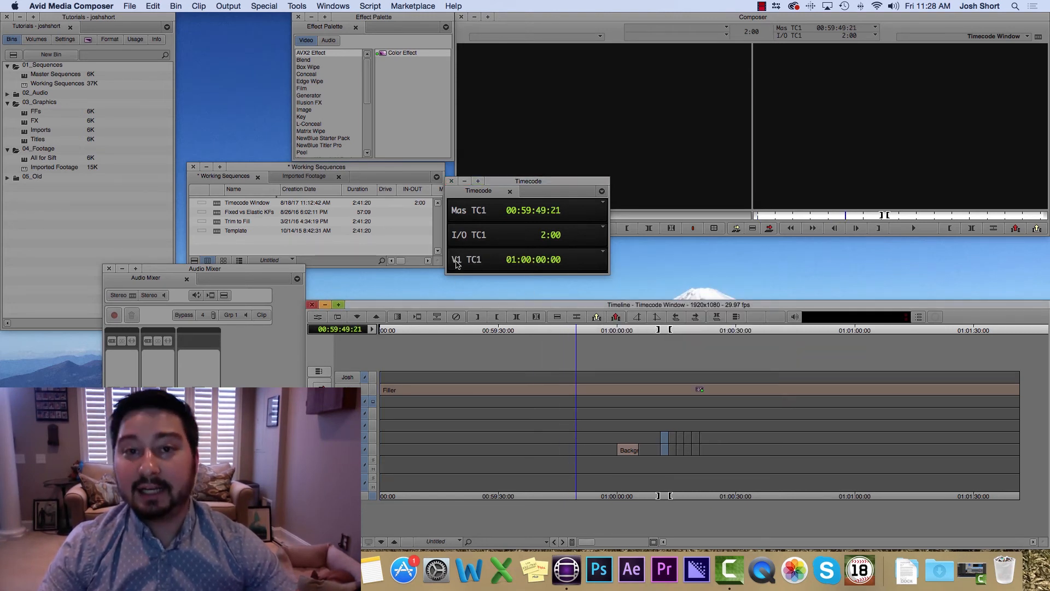
{"action": "left_click", "coordinate": [576, 453]}
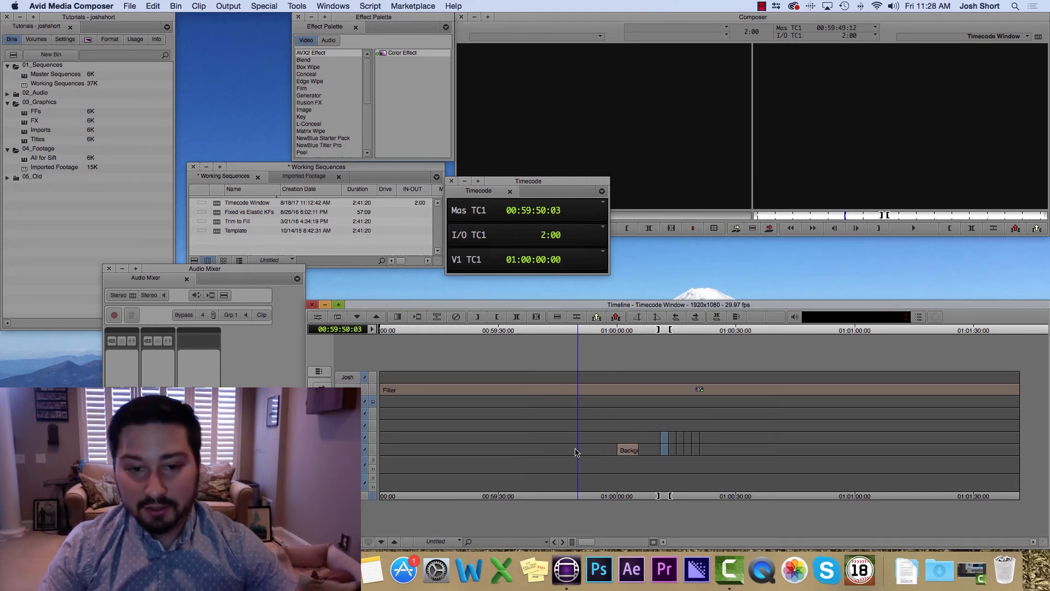
{"action": "left_click", "coordinate": [614, 448]}
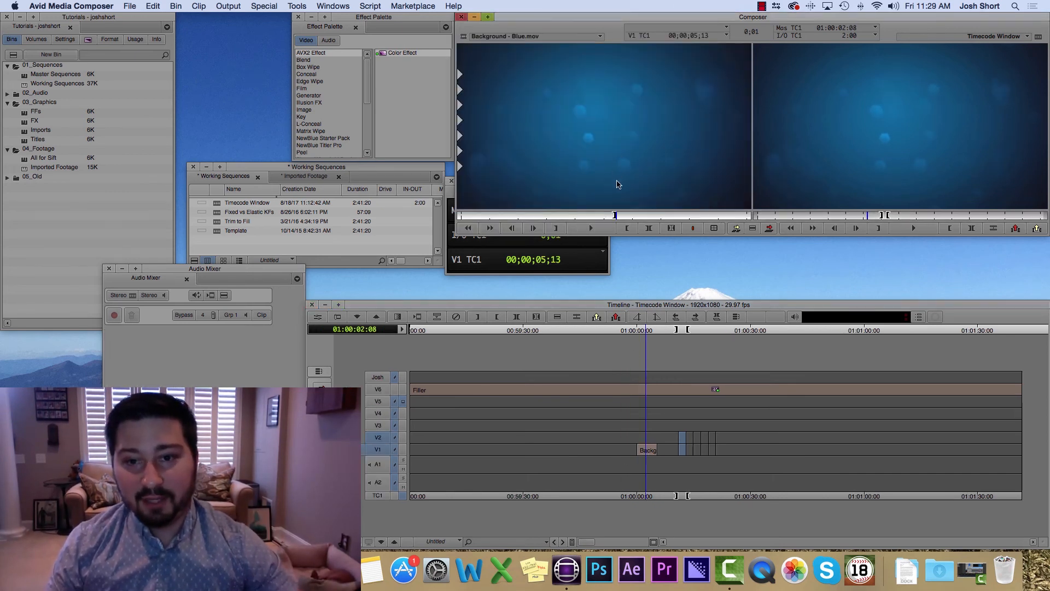
{"action": "mouse_move", "coordinate": [689, 47]}
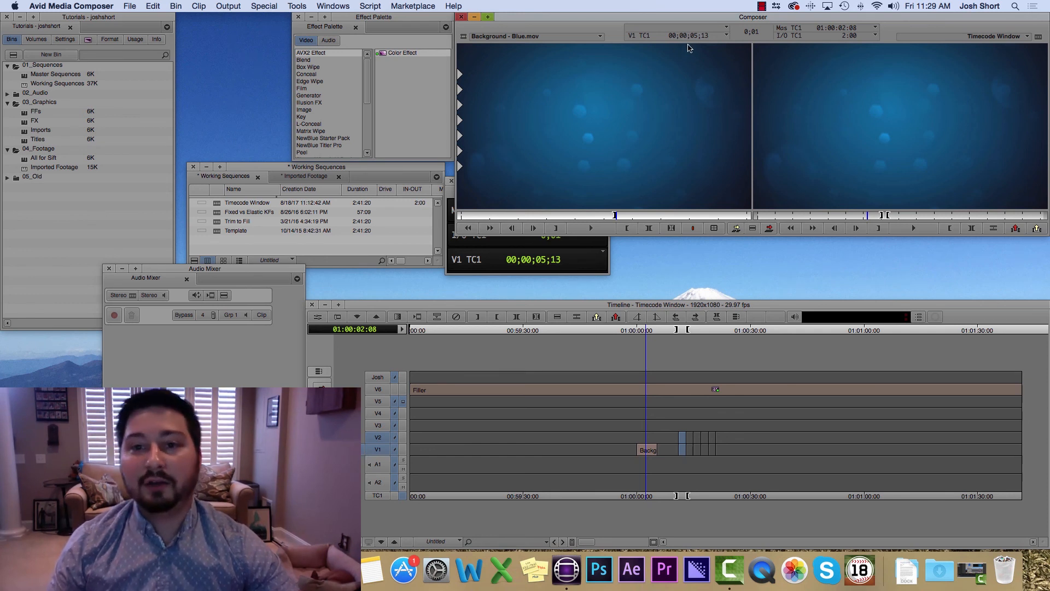
{"action": "mouse_move", "coordinate": [692, 48]}
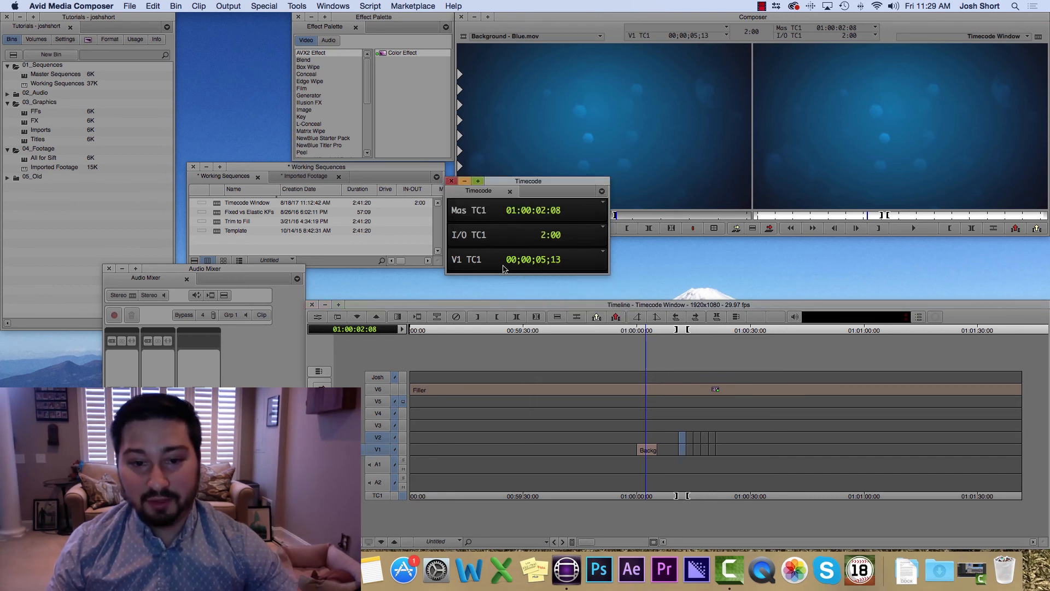
{"action": "mouse_move", "coordinate": [553, 295]}
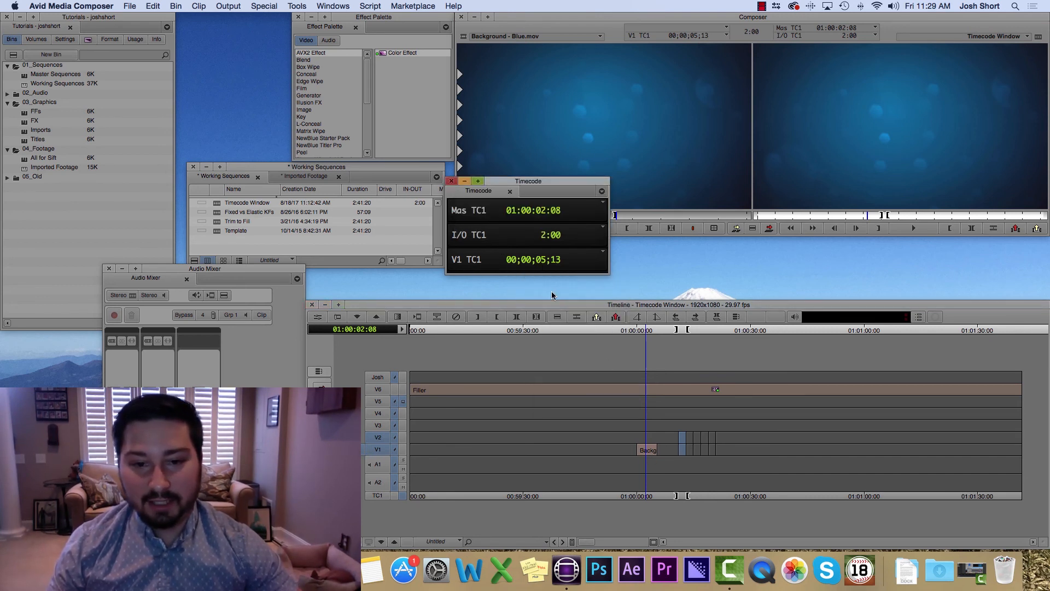